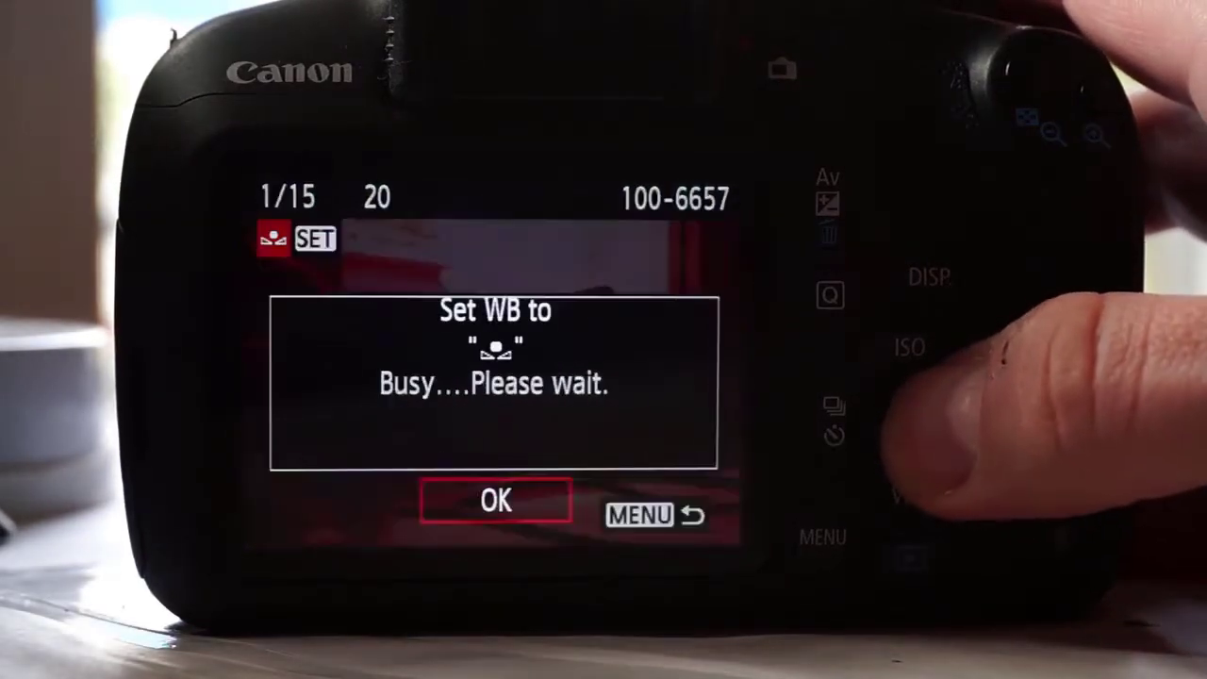
# Confirm OK on 'Set WB to custom' so the reference photo becomes the custom white balance.
pyautogui.click(494, 501)
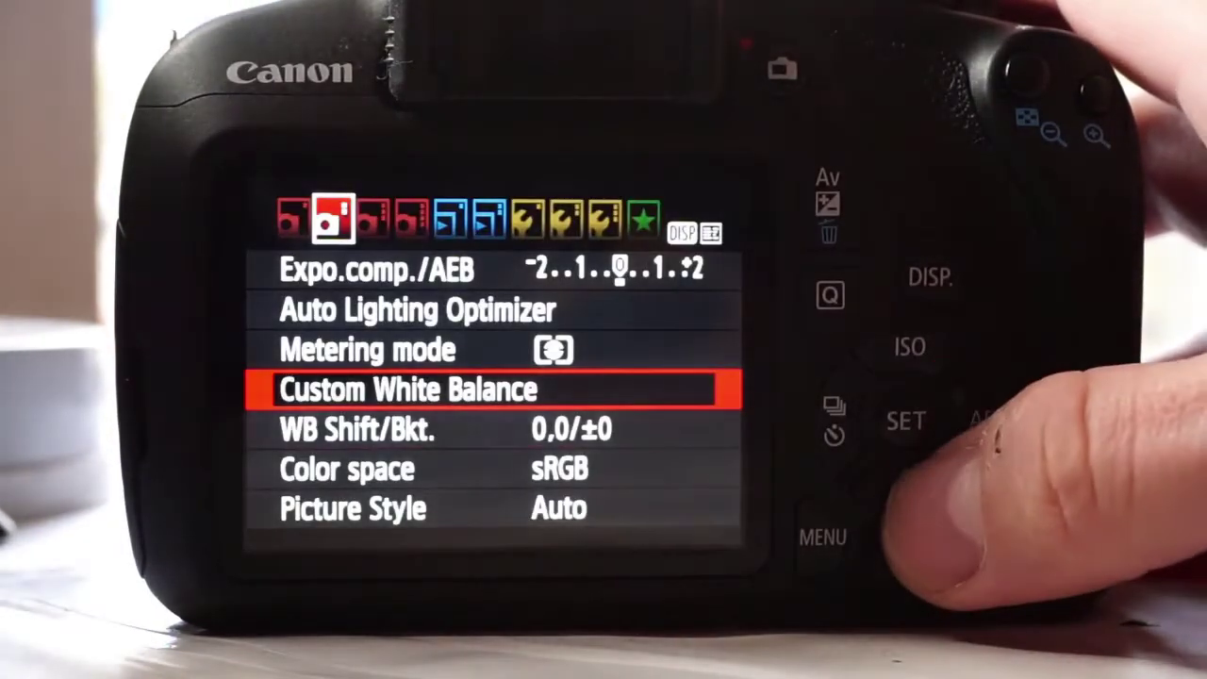